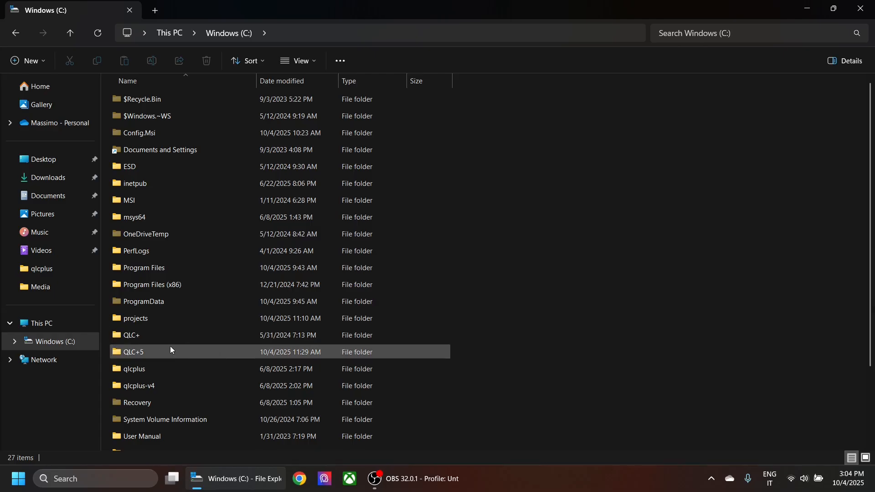
Launch qlcplus-qml.exe from the QLC+5 folder on drive C.
double_click(133, 352)
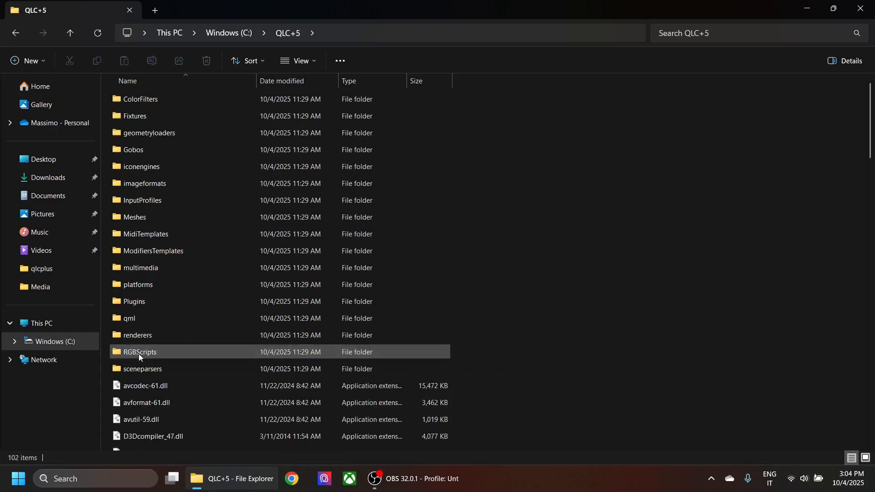
scroll("down", 3)
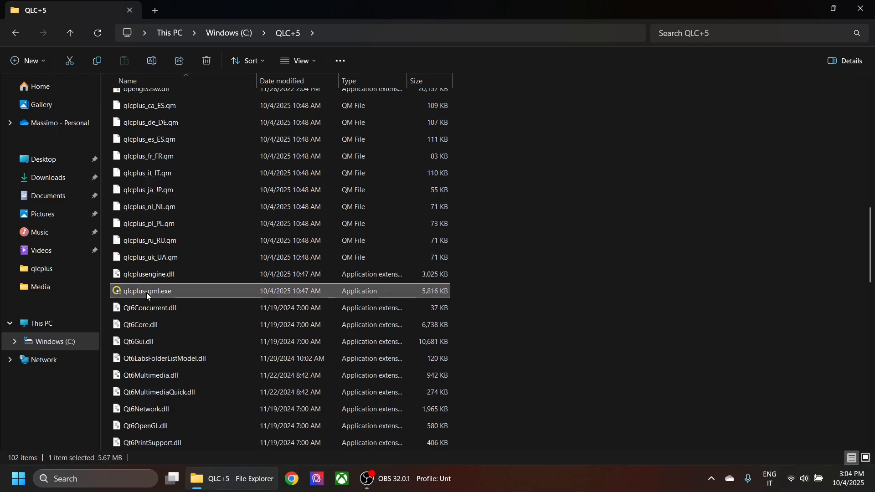
double_click(146, 291)
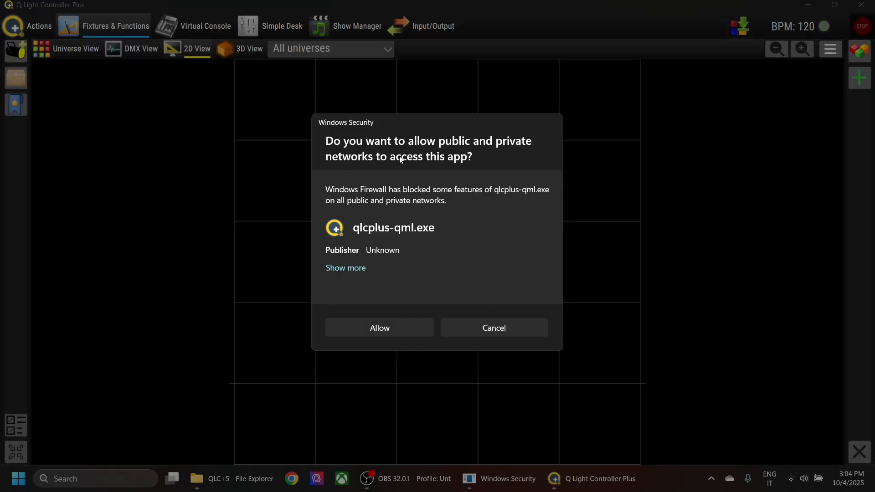
mouse_move(447, 168)
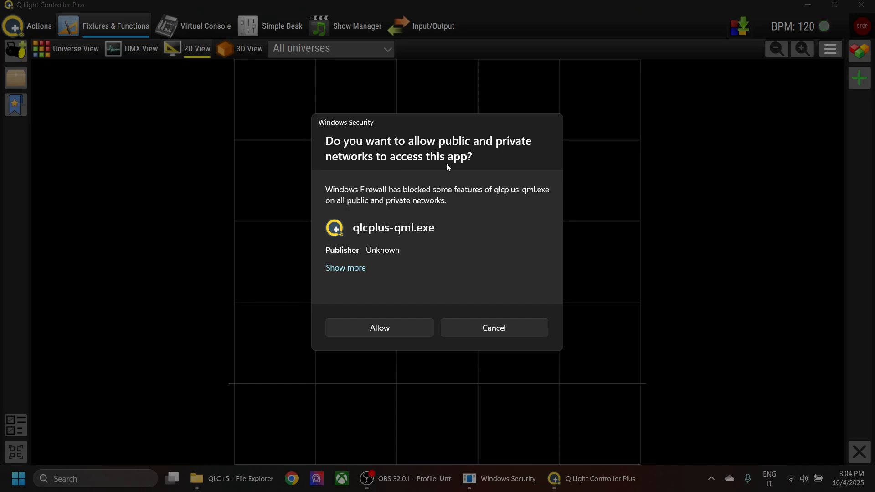
mouse_move(387, 332)
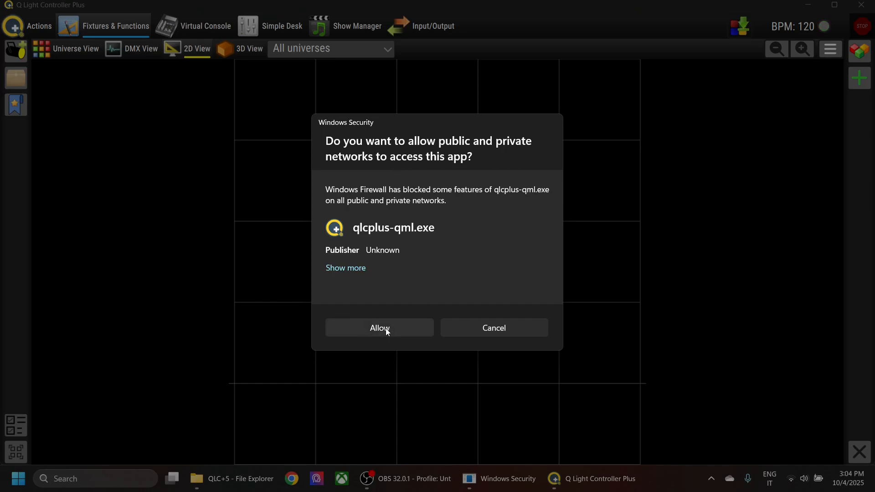
Allow QLC+ through the Windows firewall on public and private networks.
left_click(380, 327)
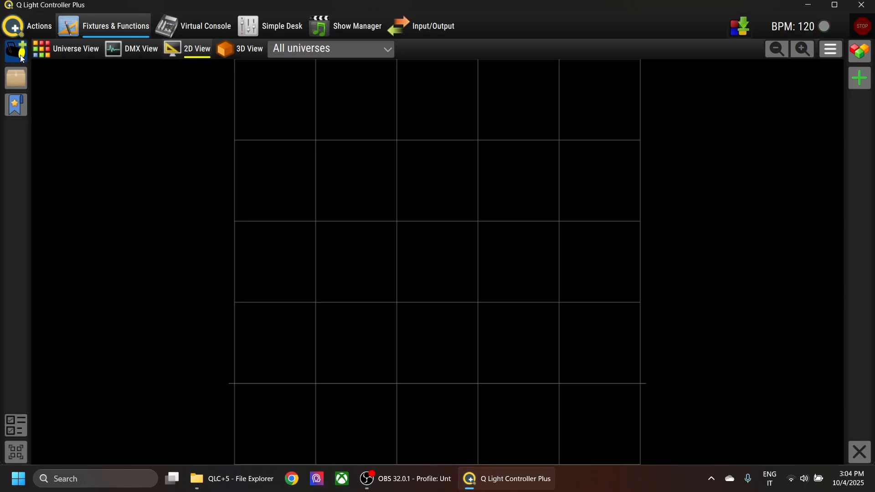
Add four fixtures of a Generic type from the fixture library to the 2D view.
left_click(15, 51)
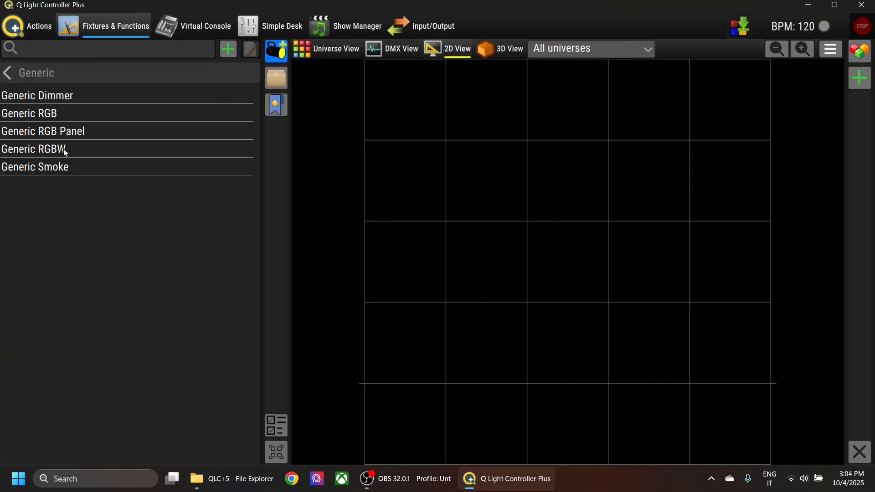
left_click(29, 113)
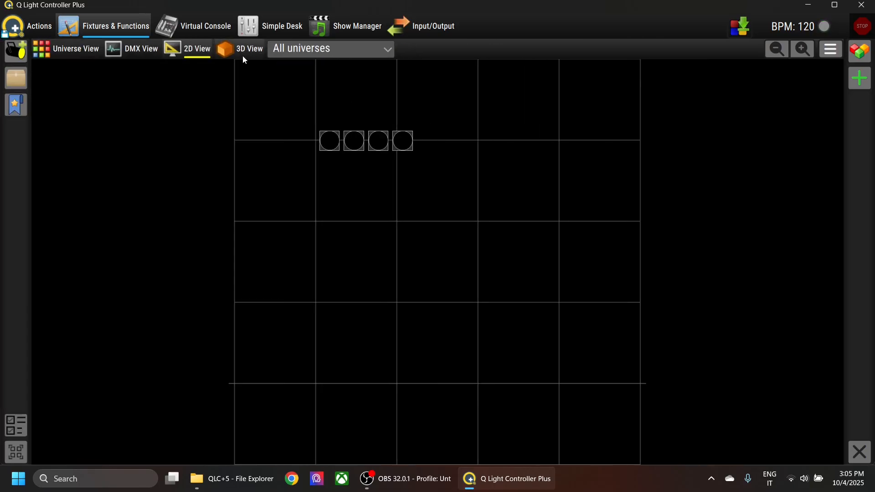
View the four fixtures in 3D, then quit QLC+ without saving changes.
left_click(248, 48)
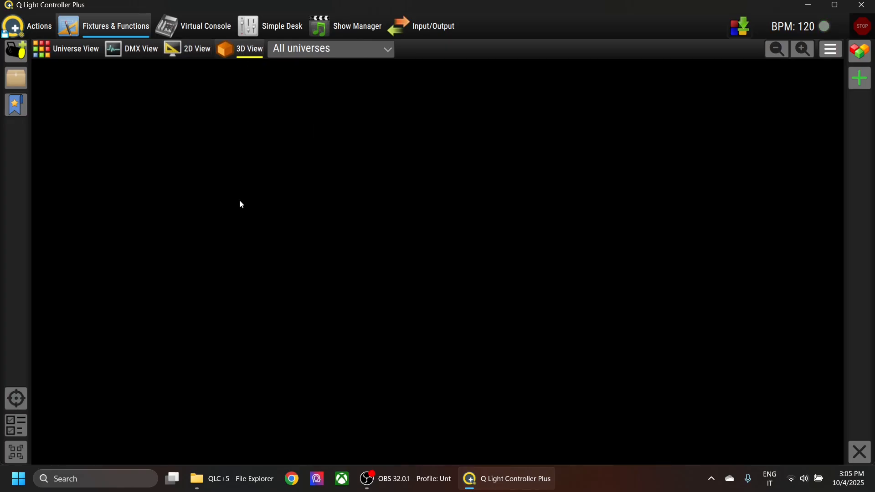
mouse_move(103, 349)
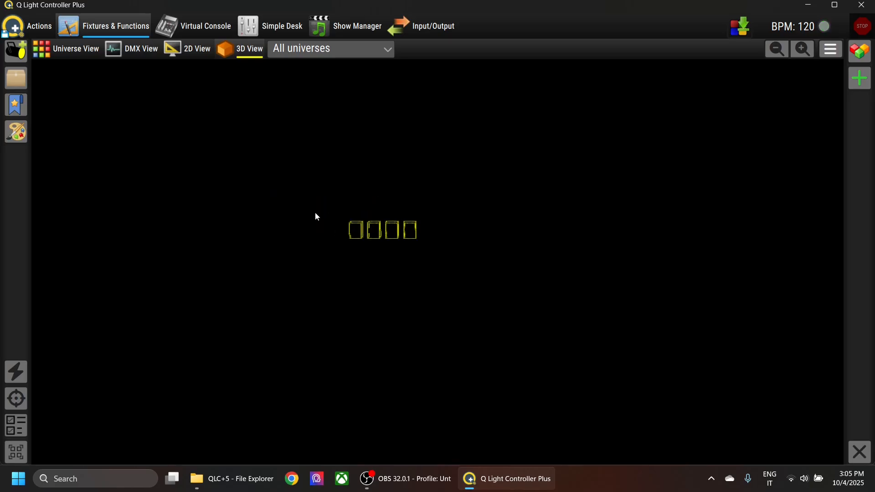
mouse_move(335, 201)
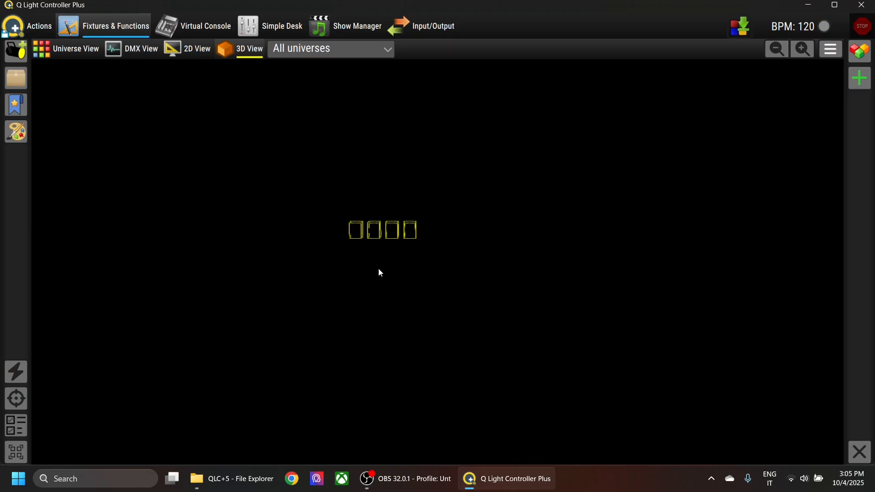
mouse_move(461, 185)
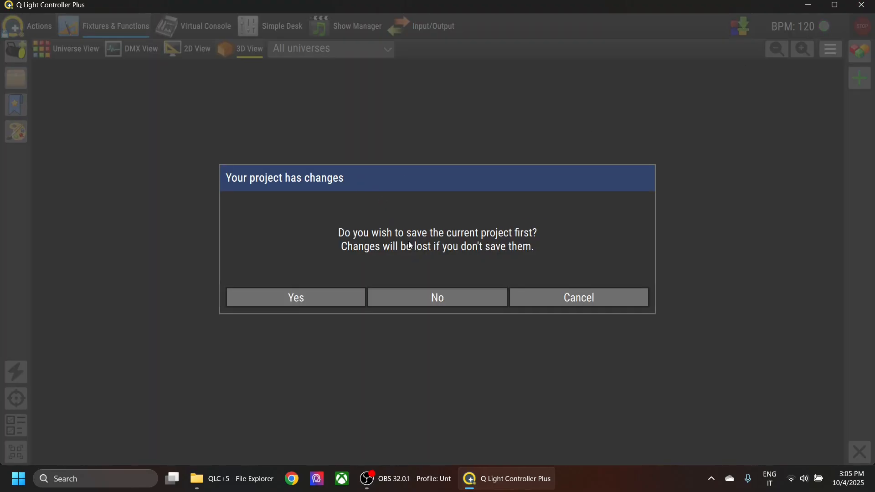
left_click(436, 297)
type("settings")
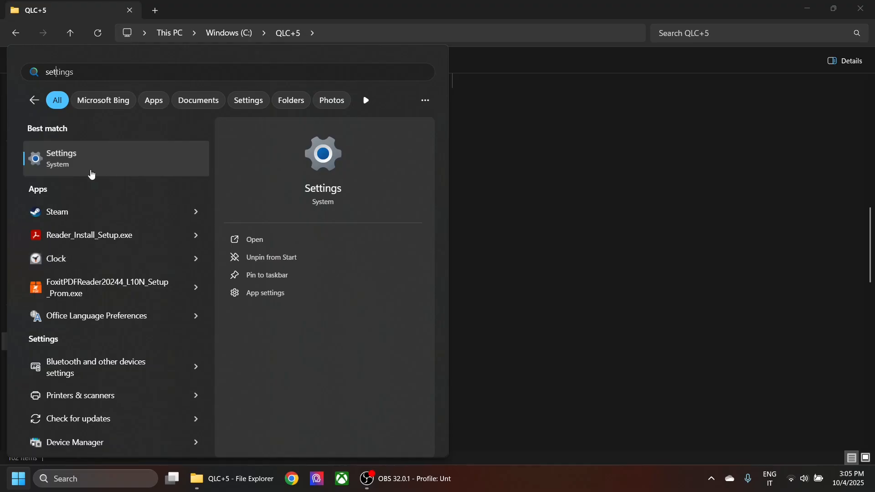
Reach System > Display > Graphics in Settings and begin adding a desktop app.
left_click(61, 158)
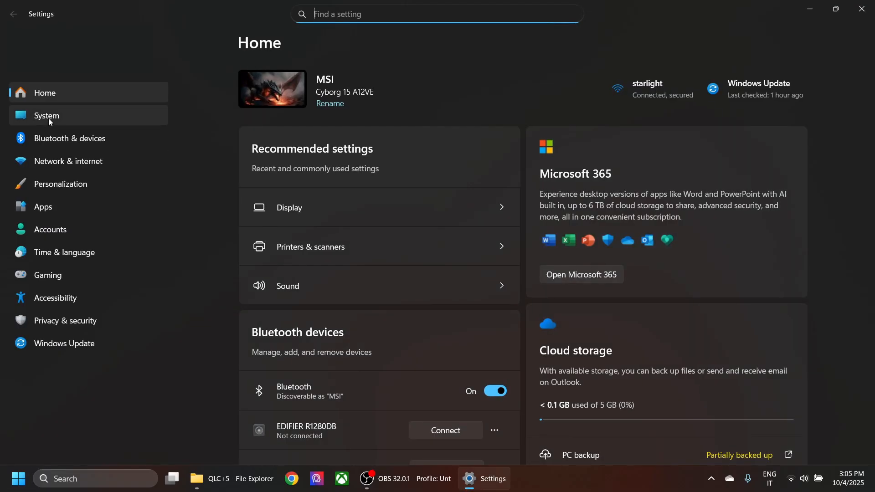
left_click(46, 115)
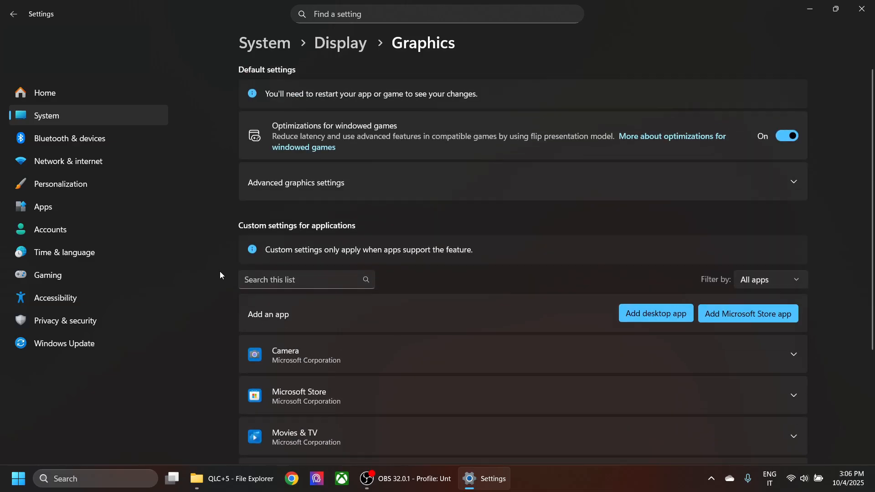
scroll("down", 3)
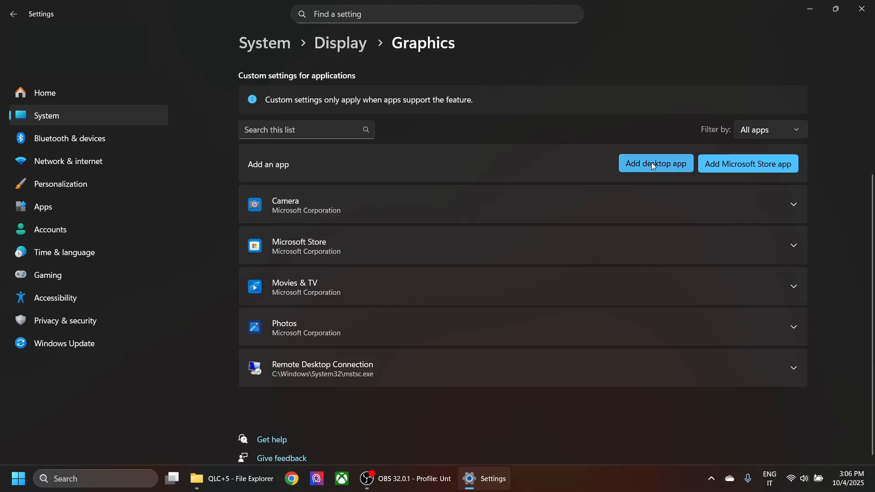
left_click(656, 163)
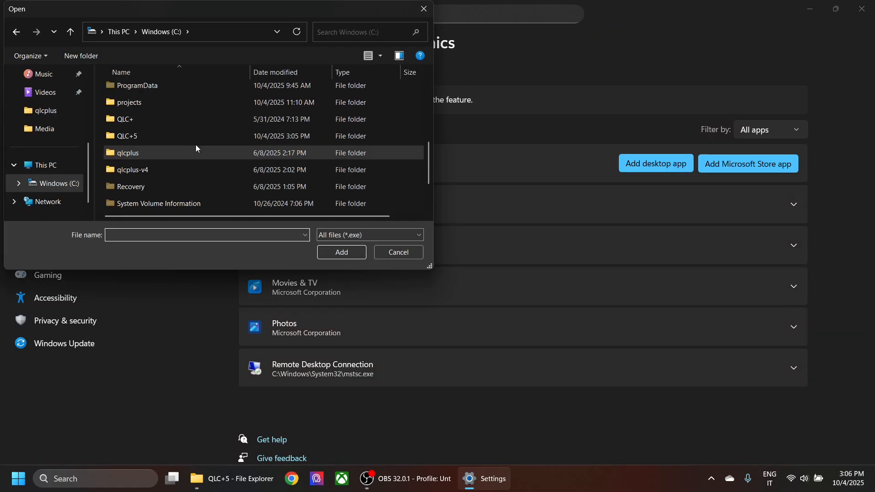
Add qlcplus-qml.exe from the QLC+5 folder to the custom graphics app list.
double_click(123, 136)
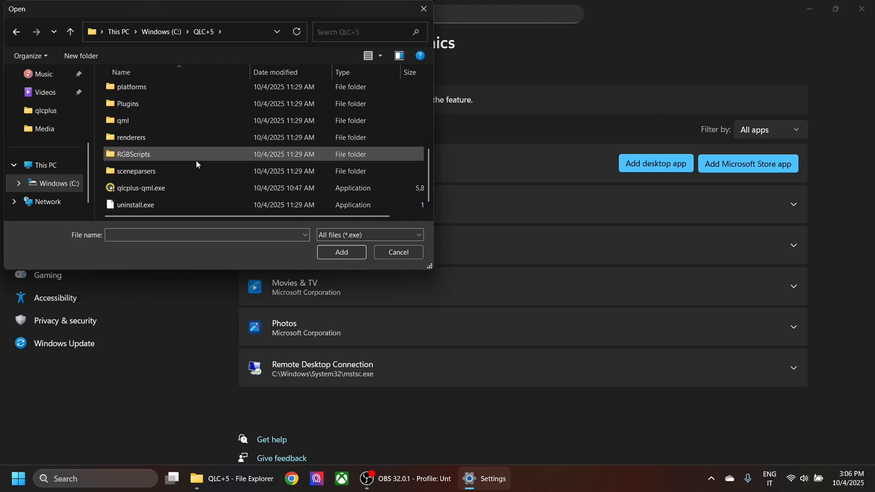
left_click(141, 188)
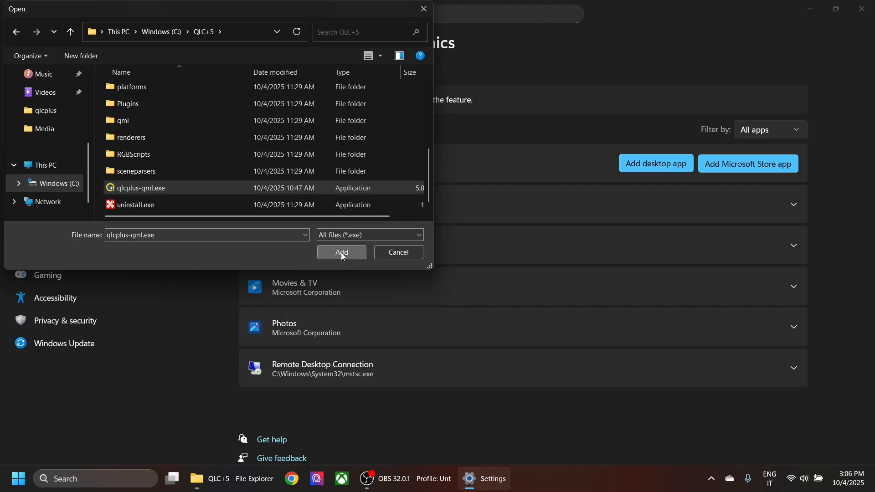
left_click(341, 253)
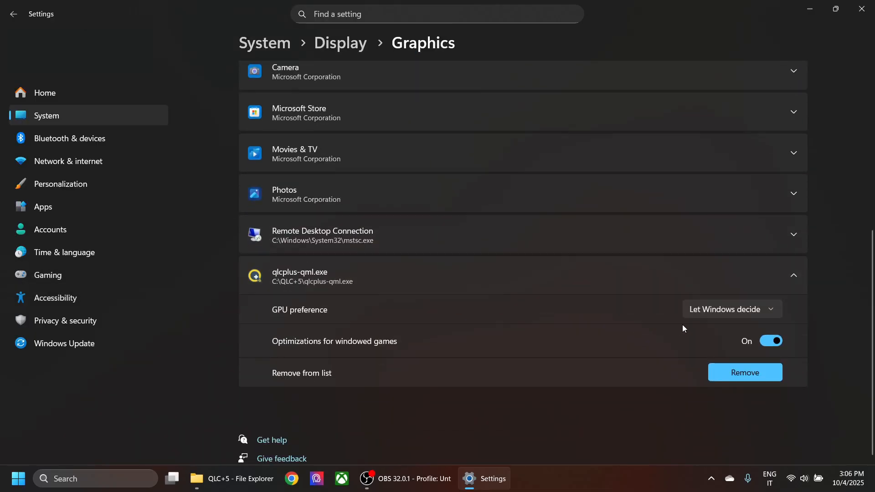
mouse_move(336, 318)
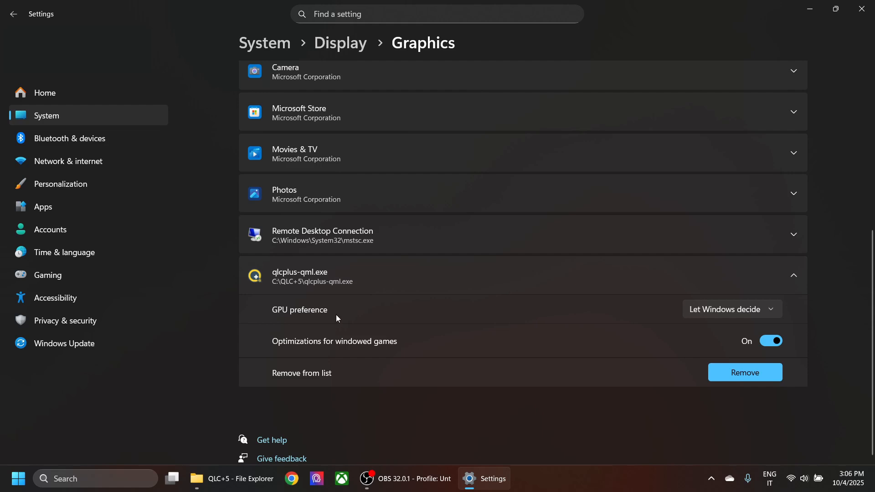
mouse_move(345, 317)
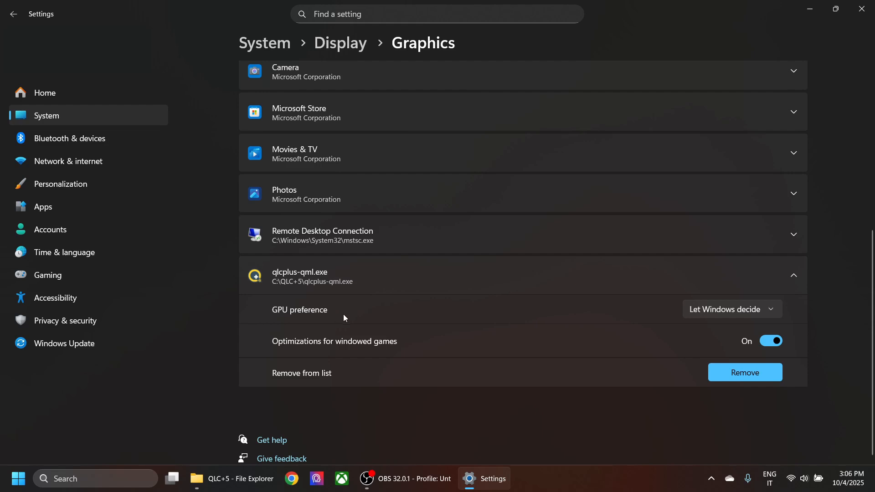
mouse_move(598, 321)
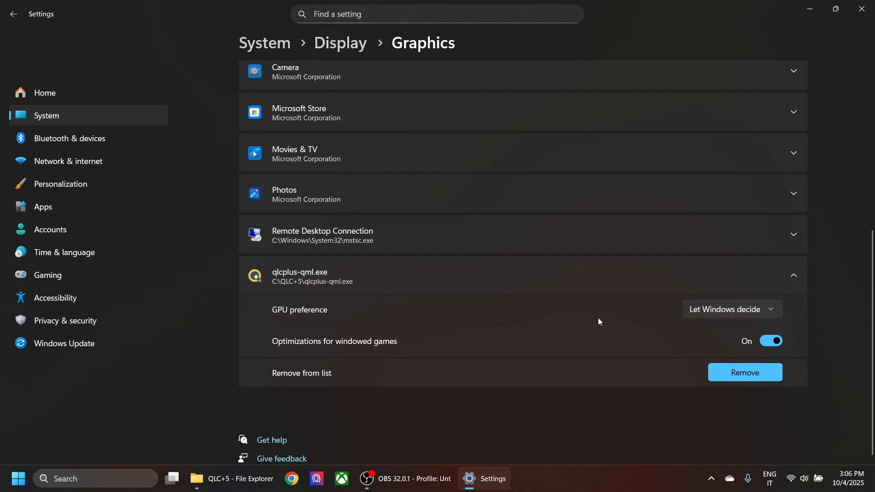
Set qlcplus-qml.exe's GPU preference to High Performance (NVIDIA GeForce RTX 4050 Laptop GPU).
left_click(731, 309)
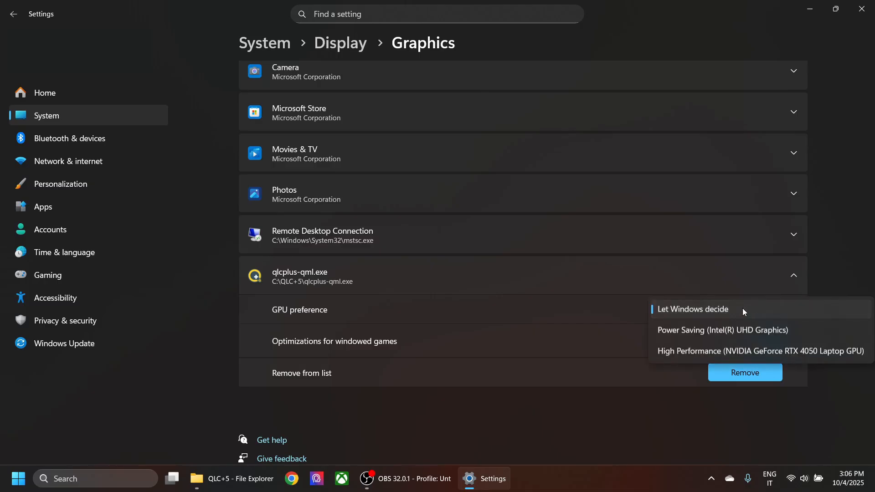
mouse_move(708, 351)
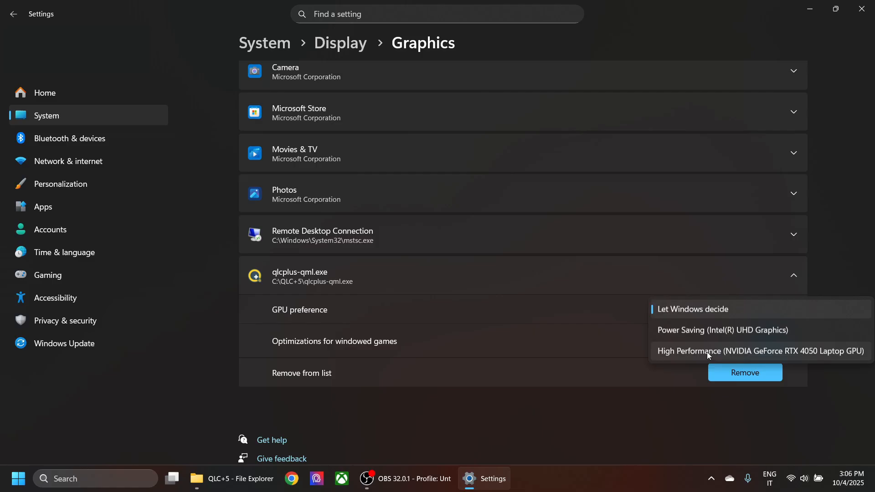
mouse_move(833, 356)
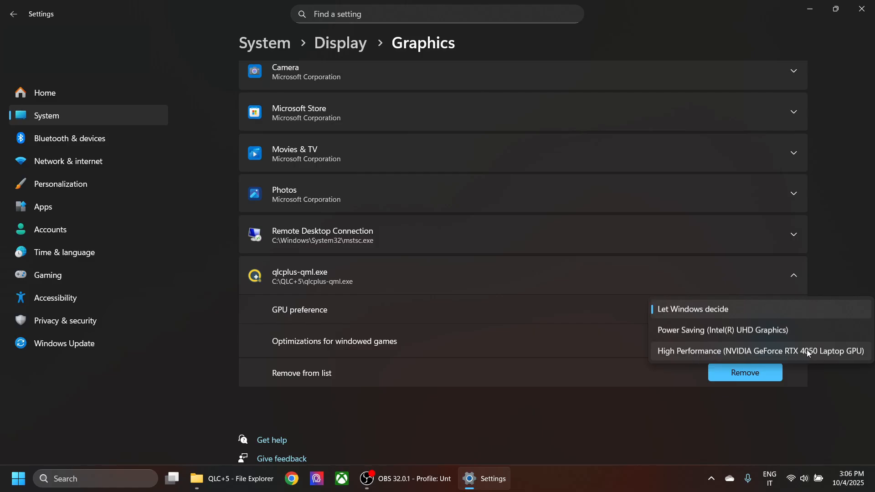
left_click(750, 351)
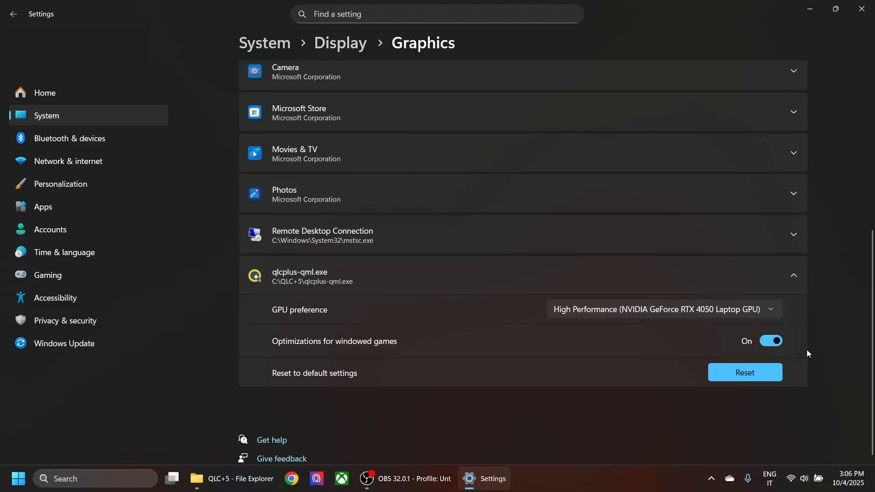
mouse_move(861, 10)
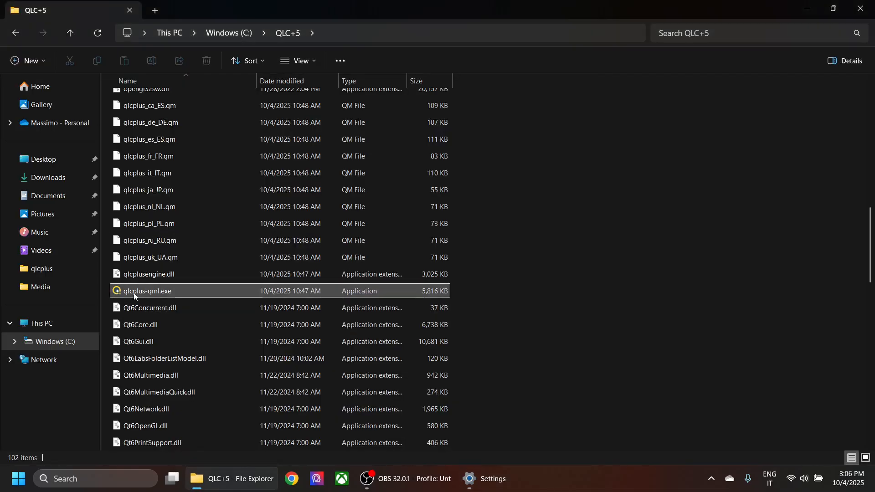
Relaunch qlcplus-qml.exe and show the six fixtures in the 3D stage view.
double_click(146, 290)
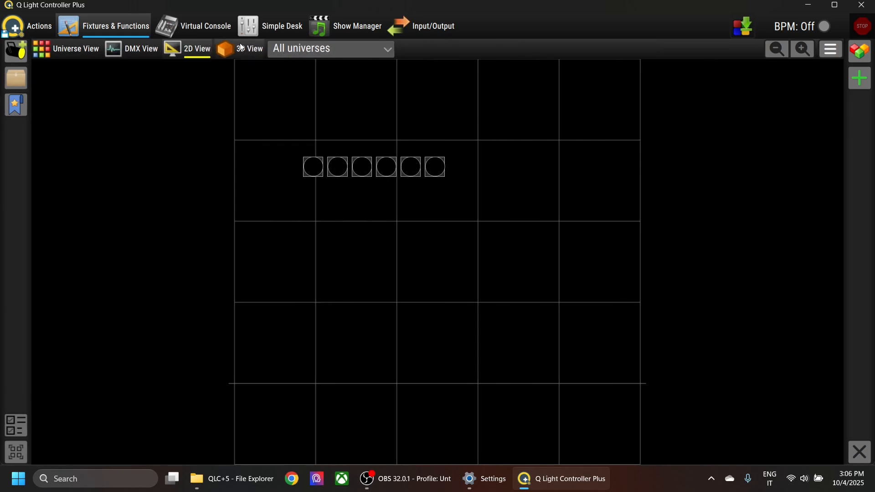
left_click(248, 49)
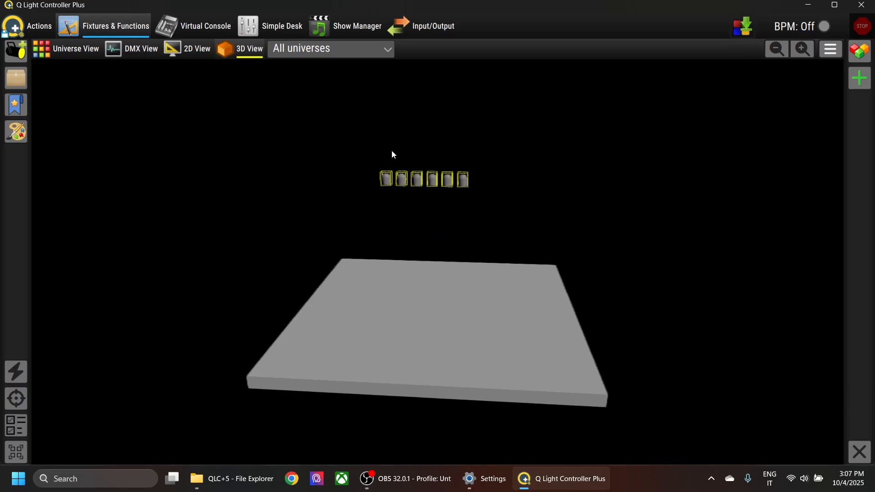
Set all six fixtures to yellow from the Basic colour palette.
left_click(15, 131)
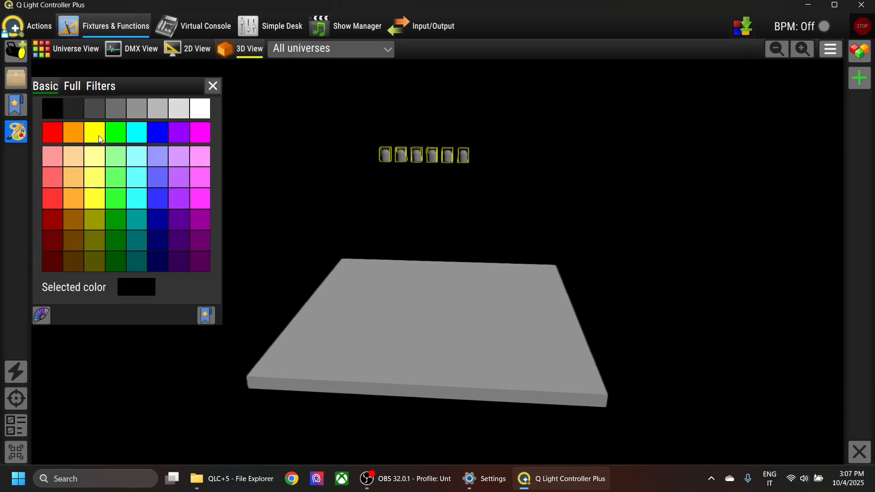
left_click(94, 132)
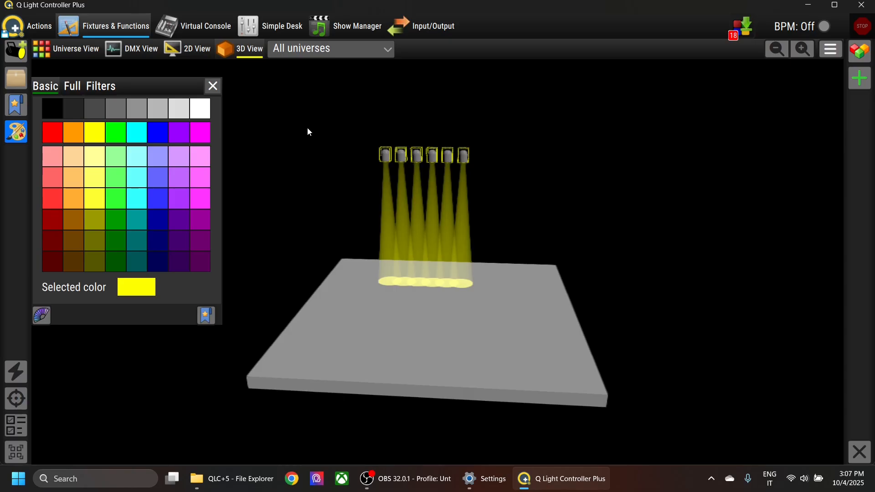
mouse_move(621, 184)
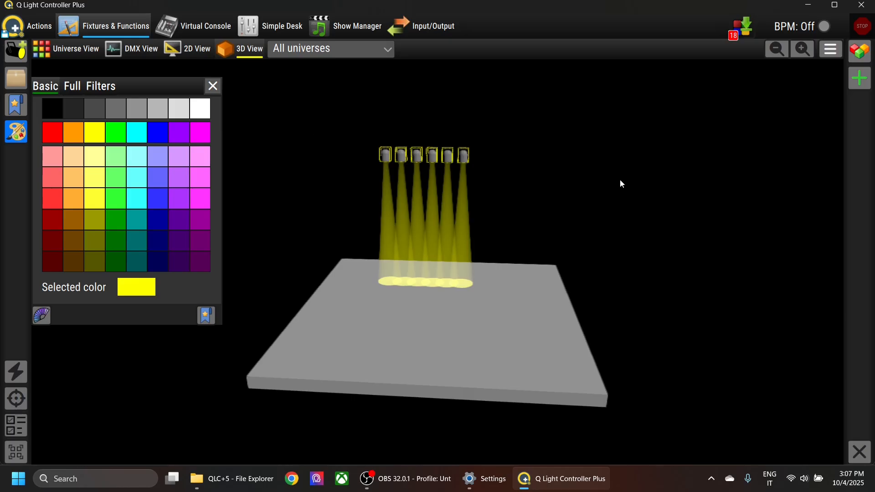